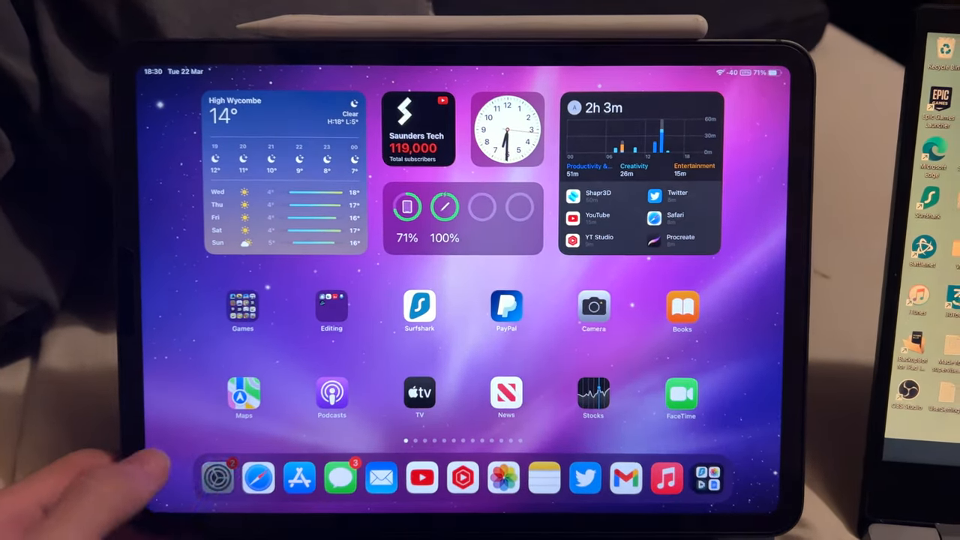
Step: Confirm in Settings that the iPad and the laptop are both on the TP-Link_0909 Wi-Fi network
click(216, 476)
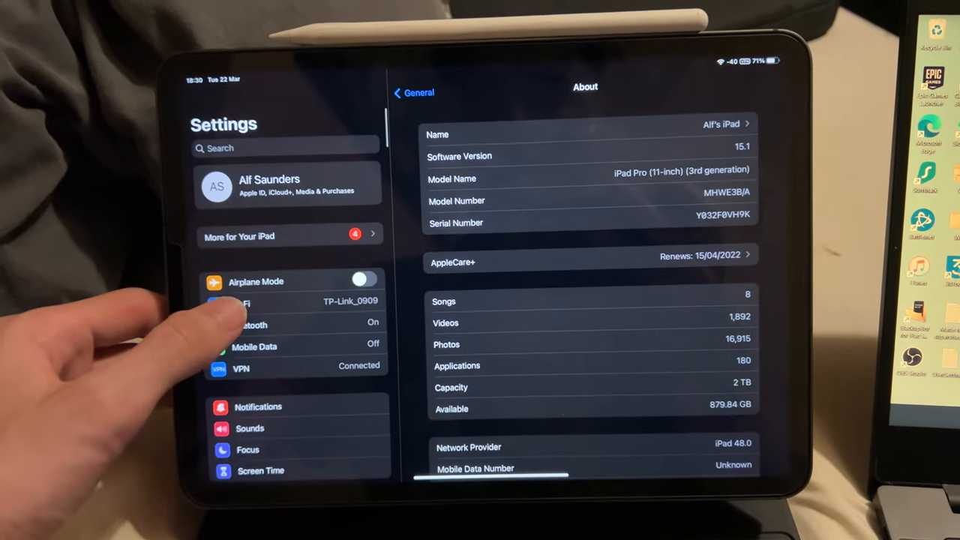
click(240, 303)
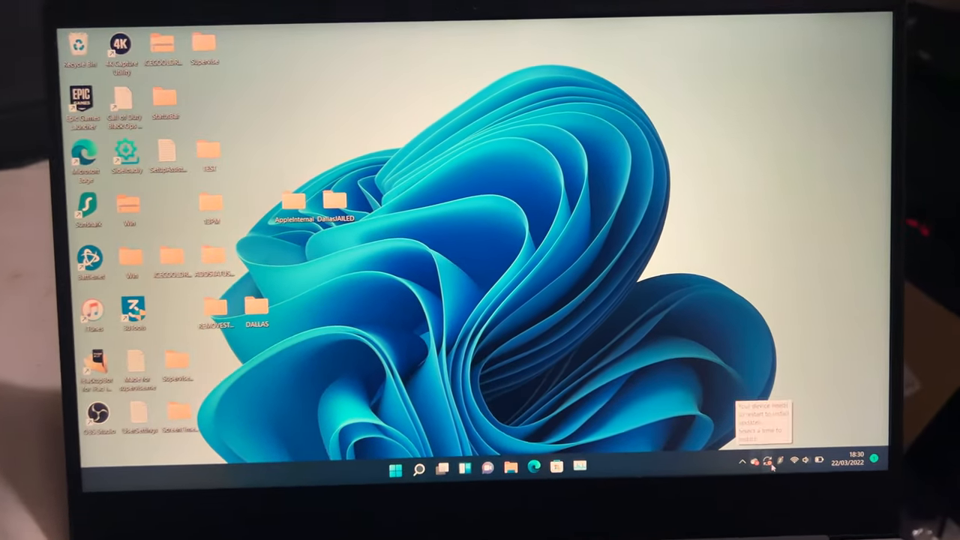
click(765, 462)
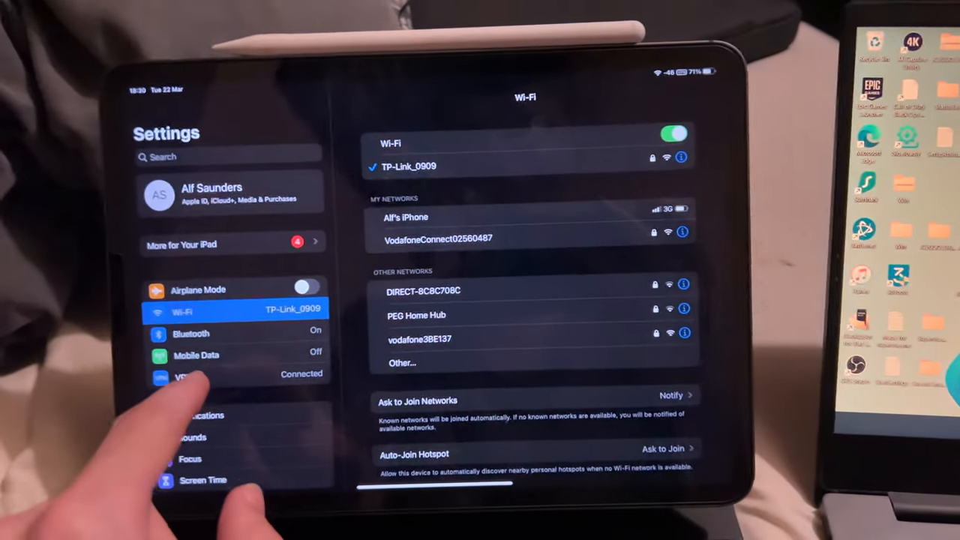
Step: Switch the VPN status off so it reads Not Connected and go back home
click(180, 375)
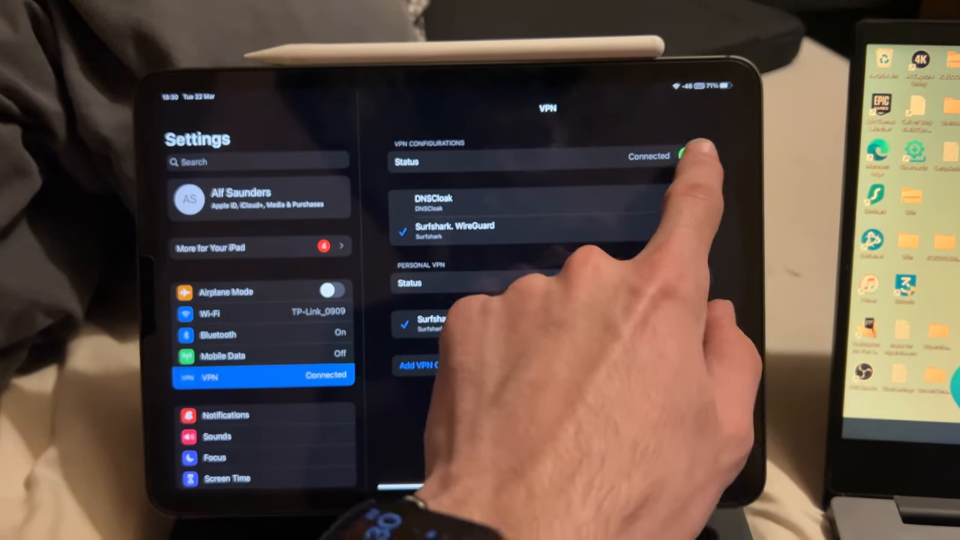
click(684, 156)
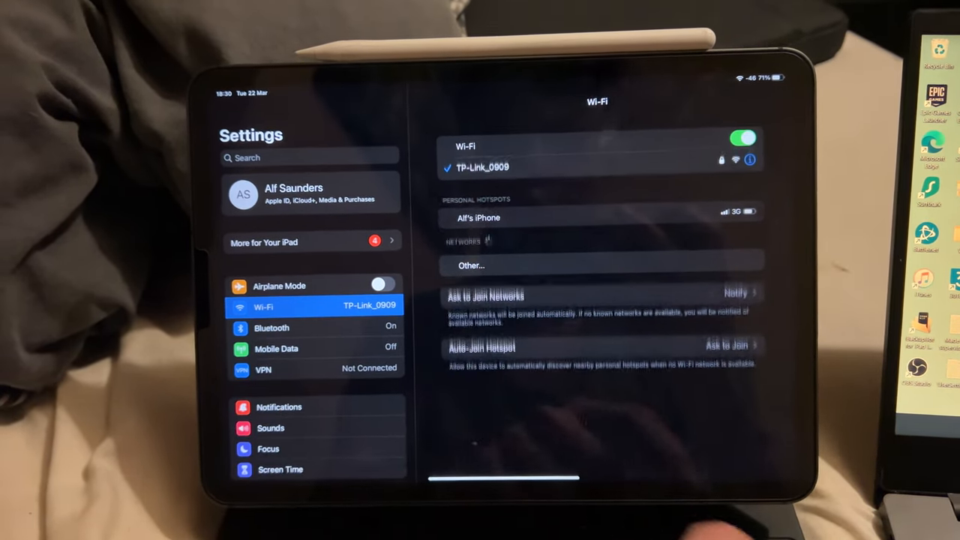
click(750, 159)
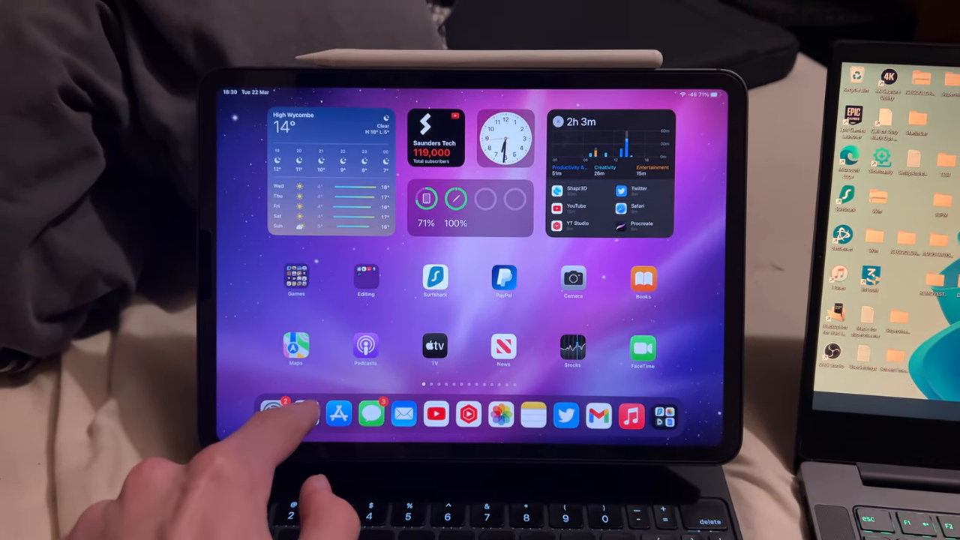
Step: Load snapdrop.net in Safari from the address bar suggestion
click(306, 413)
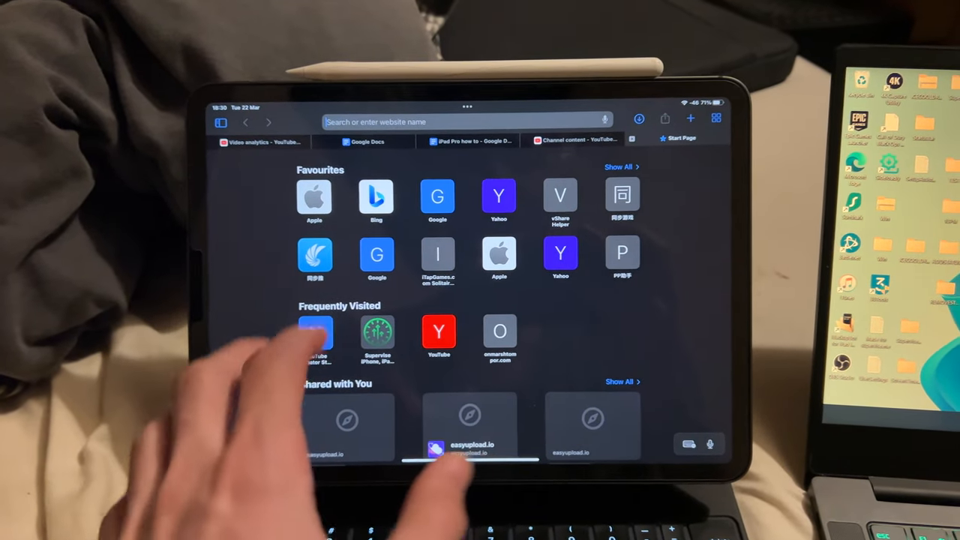
text(snapdrop.net)
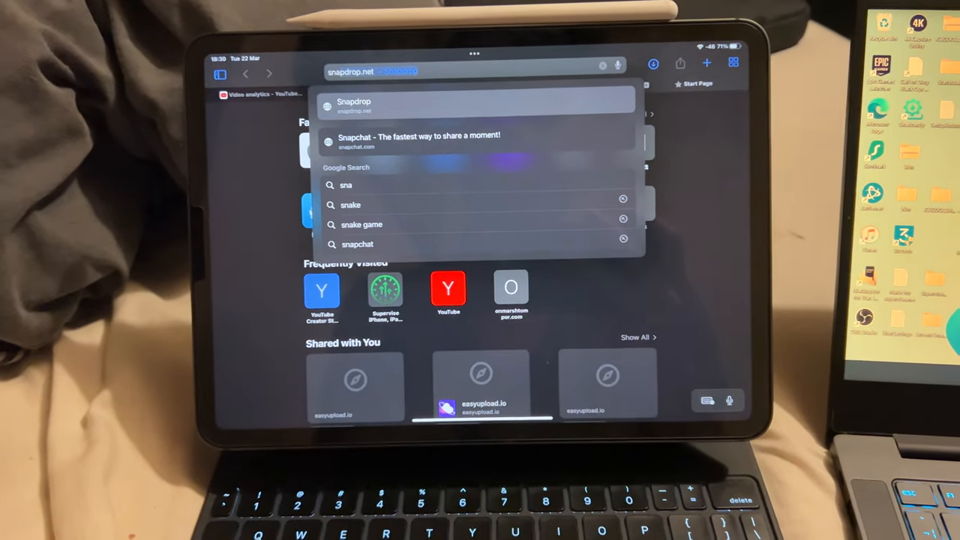
click(354, 105)
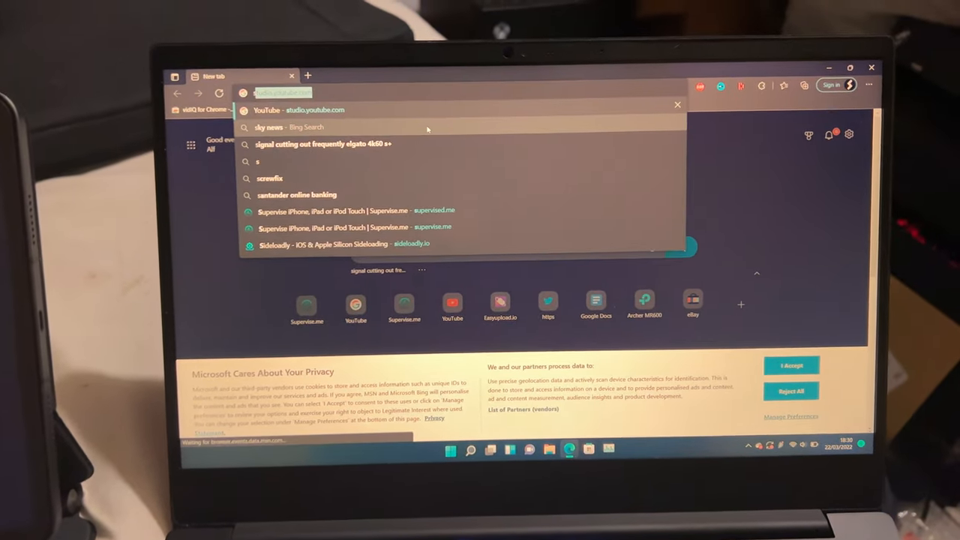
Step: Enter snapdrop.net in Edge's address bar on the laptop
text(sna)
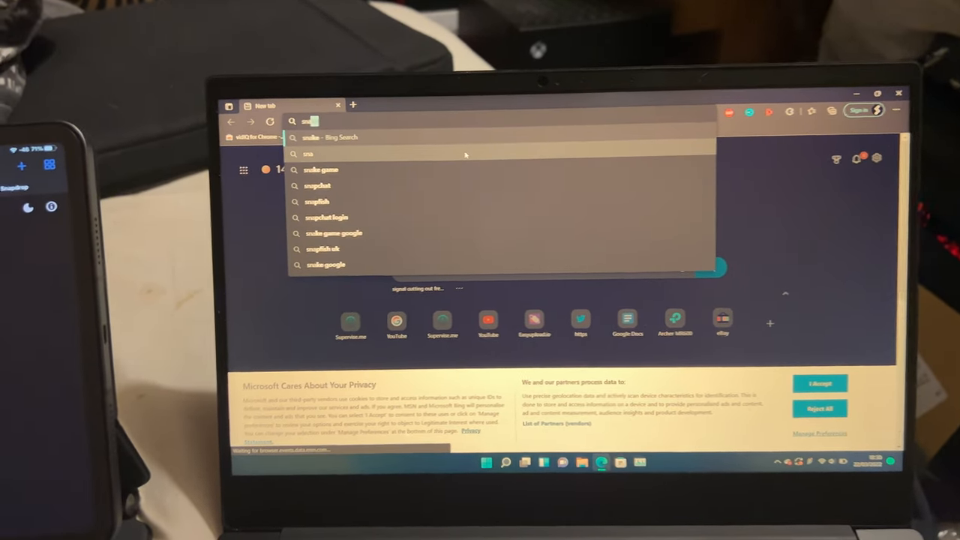
text(snapdrop.)
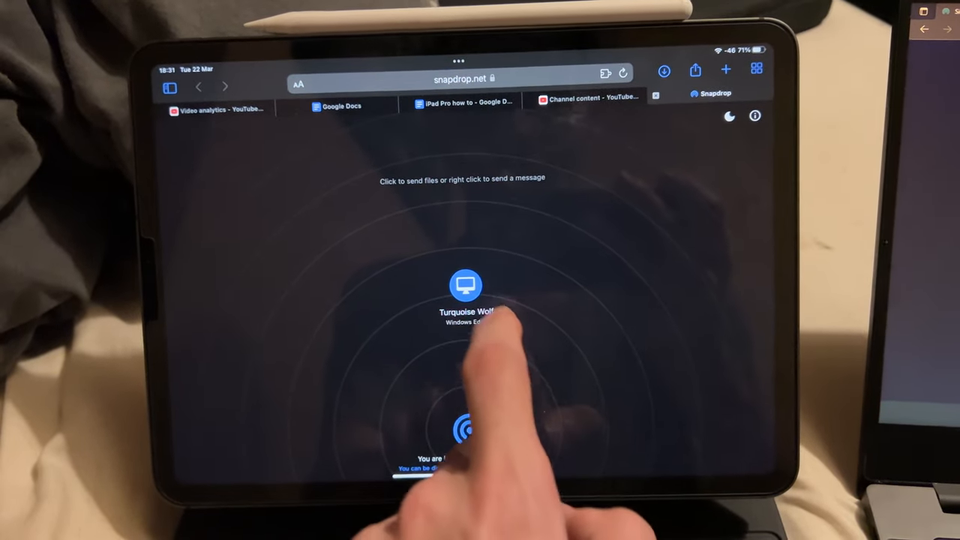
Step: Select two photos from the Photo Library for the Turquoise Wolf device
click(465, 285)
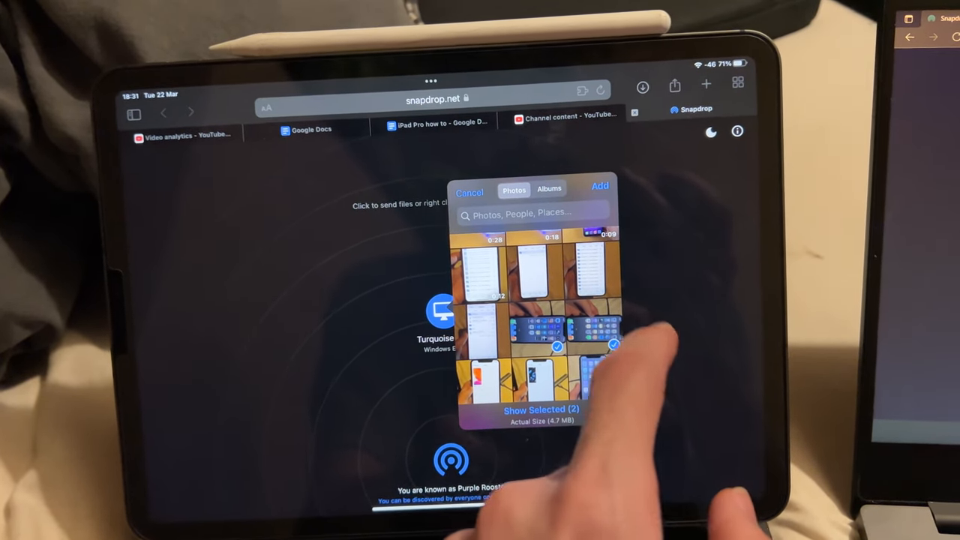
click(468, 192)
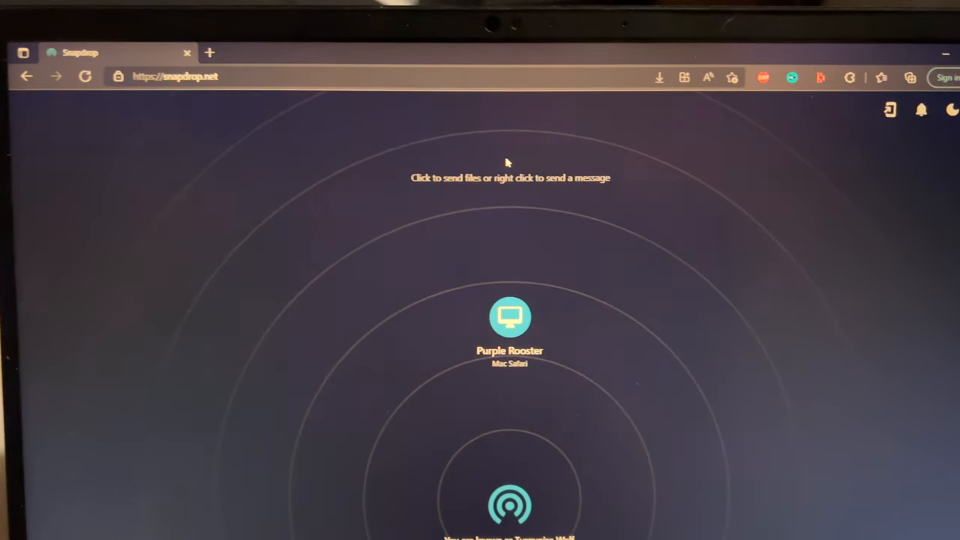
click(954, 78)
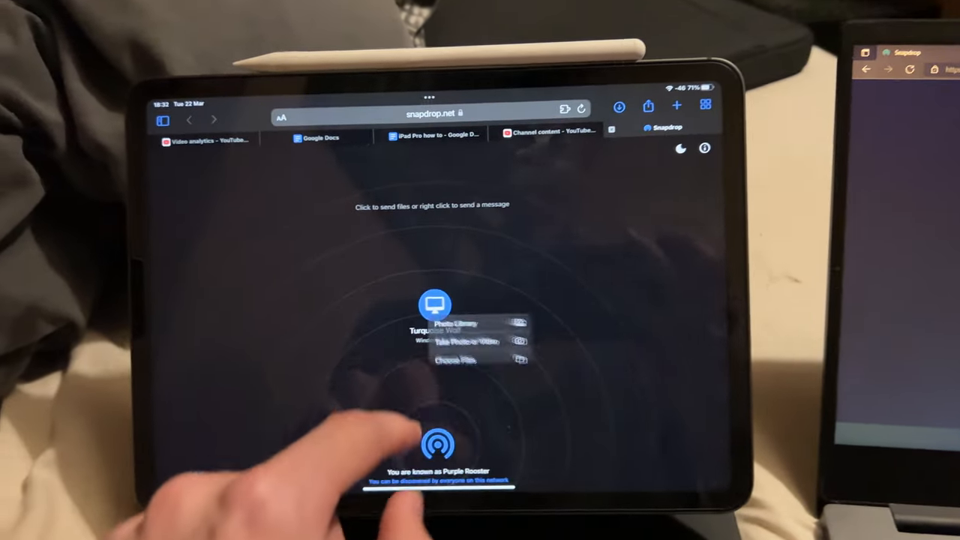
Step: Tick at least 18 photos in the Photo Library picker for Turquoise Wolf
click(458, 323)
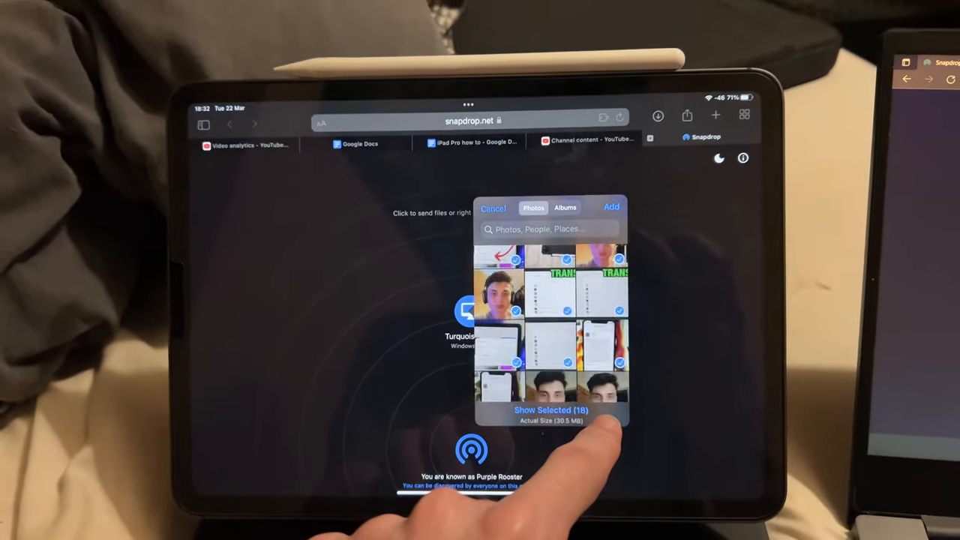
scroll(down, 3)
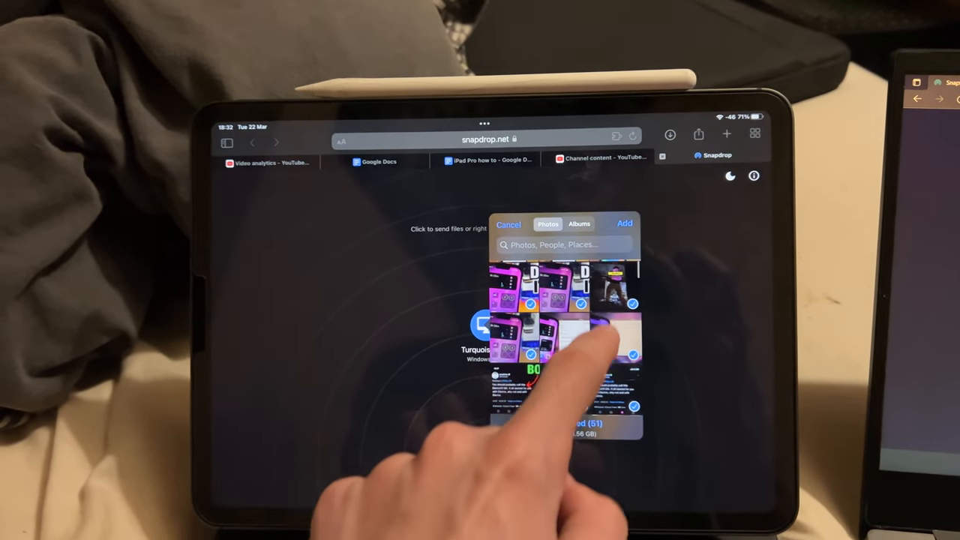